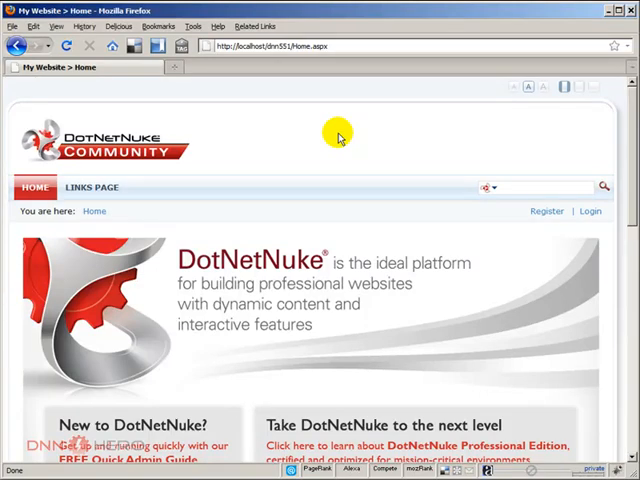
pyautogui.moveTo(316, 148)
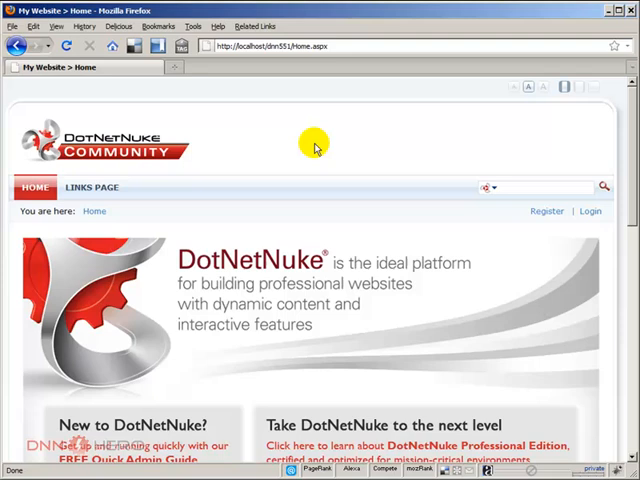
# Log in with user name 'host' and its password from the Login page
pyautogui.click(590, 212)
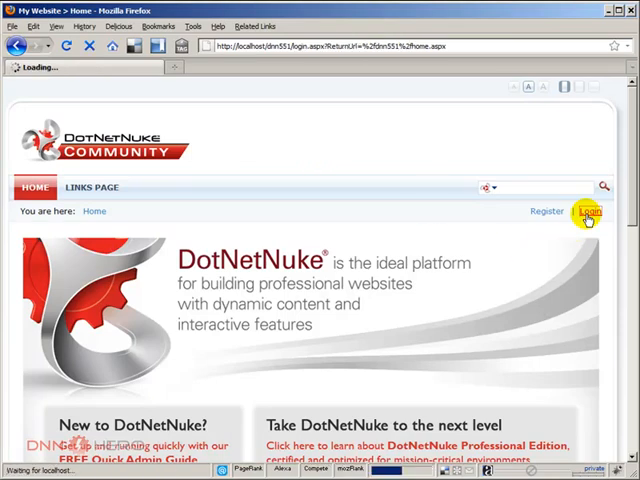
pyautogui.click(590, 212)
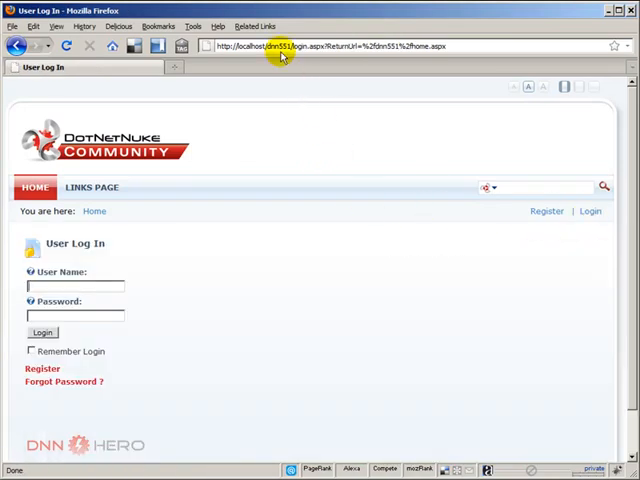
pyautogui.click(74, 286)
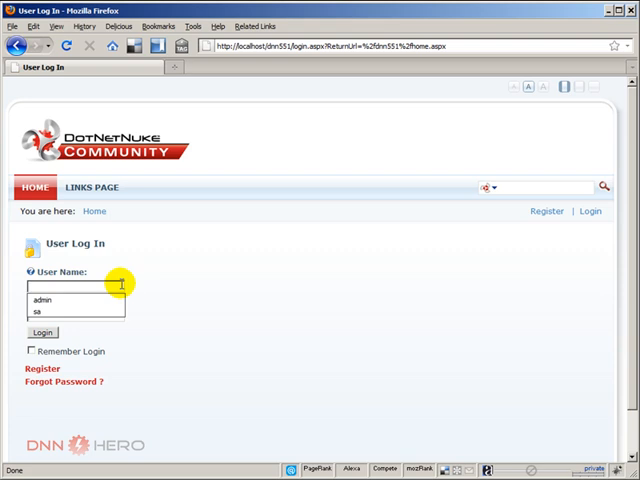
pyautogui.write('ho')
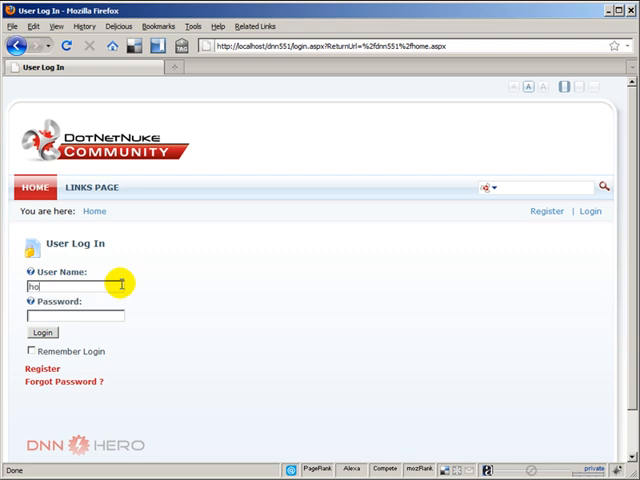
pyautogui.write('st')
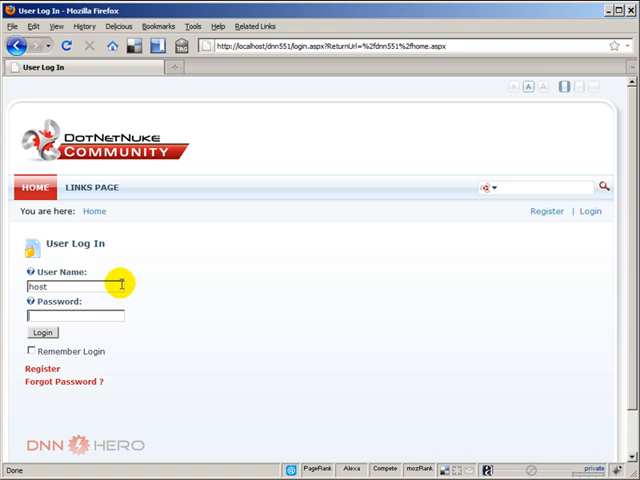
pyautogui.write('password')
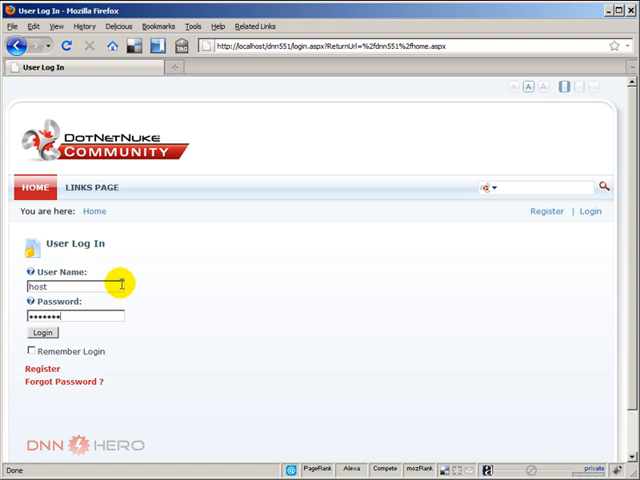
pyautogui.click(40, 332)
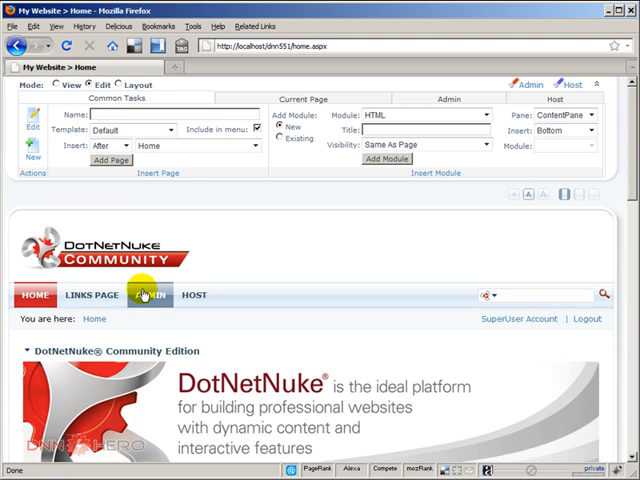
# Go to Host Settings via the HOST menu and expand Other Settings under Advanced Settings
pyautogui.click(196, 296)
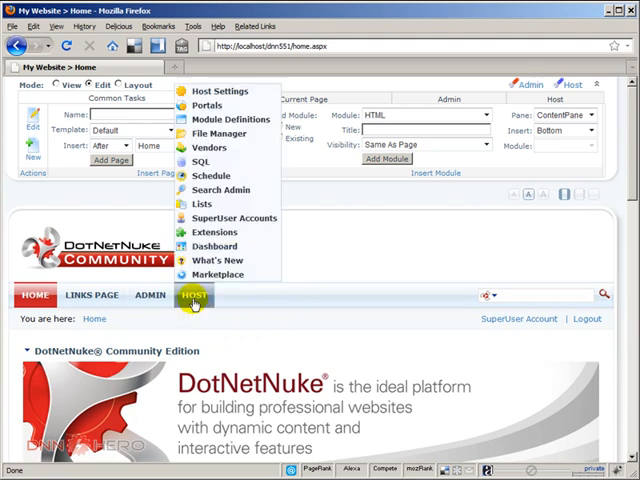
pyautogui.click(220, 92)
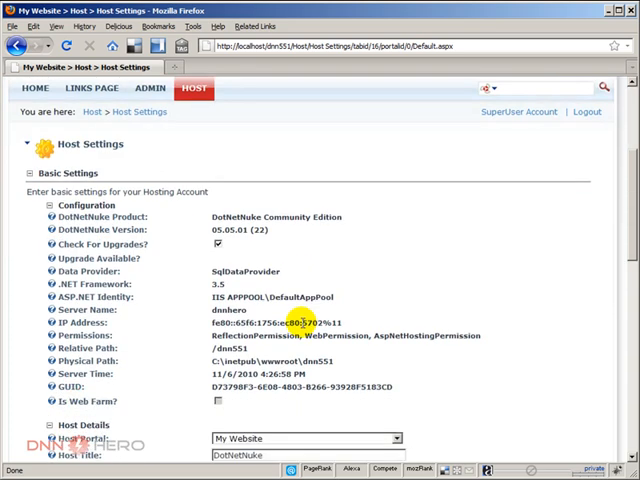
pyautogui.scroll(-3)
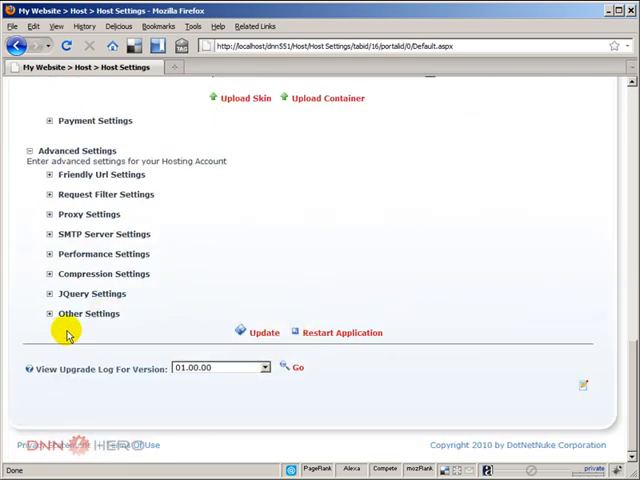
pyautogui.click(52, 312)
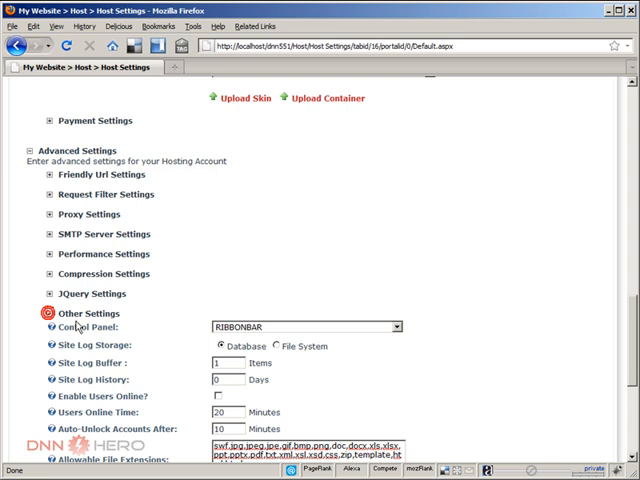
pyautogui.scroll(-3)
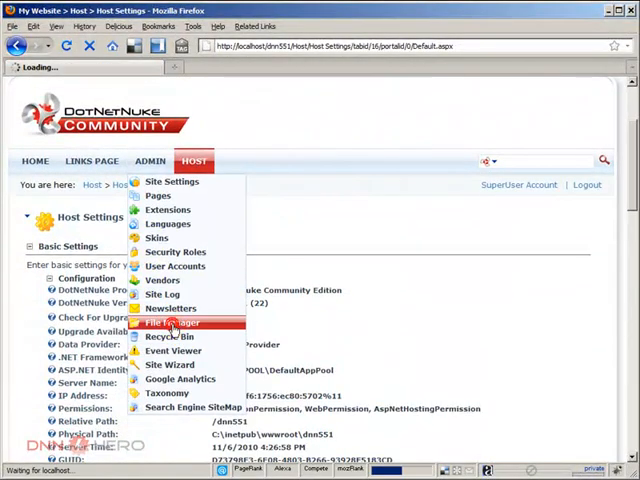
# Open the Admin File Manager and show the Portal Root folder's file list
pyautogui.click(174, 322)
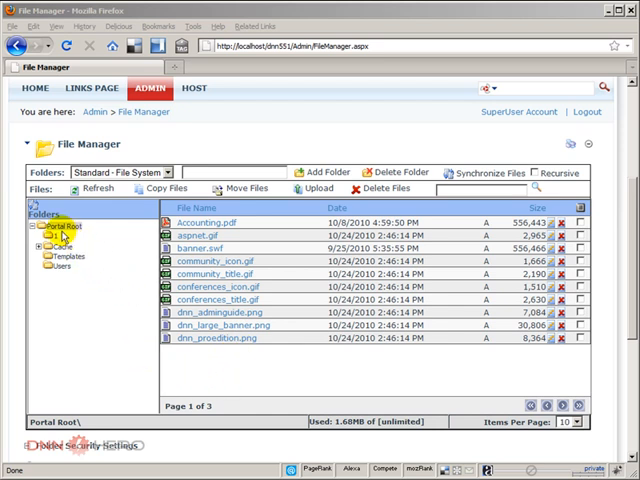
pyautogui.click(36, 226)
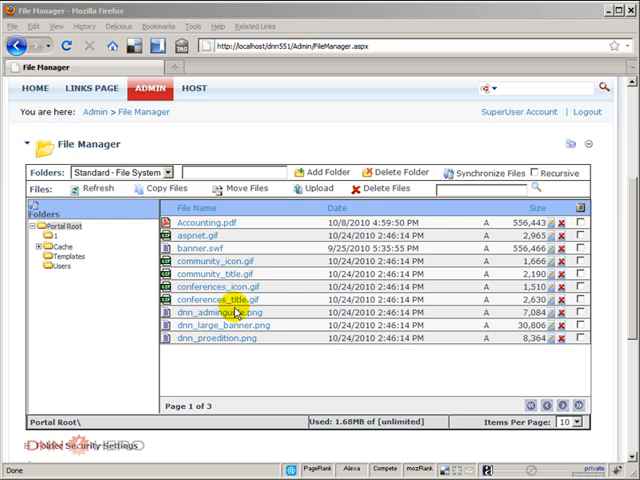
pyautogui.moveTo(216, 312)
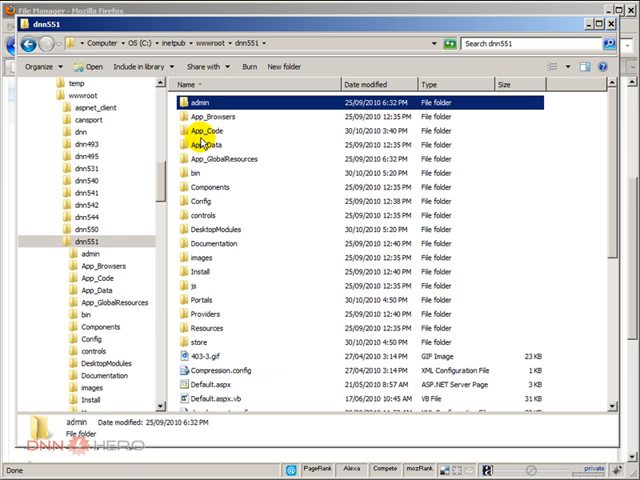
# Browse into the Portals\0 folder in Explorer to view the portal's files on disk
pyautogui.scroll(-3)
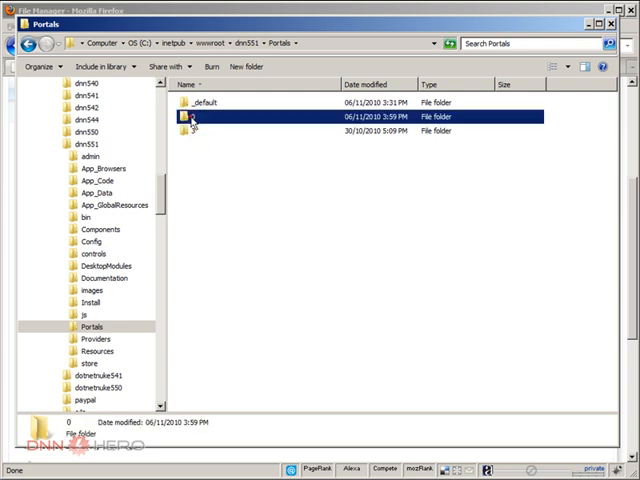
pyautogui.doubleClick(190, 116)
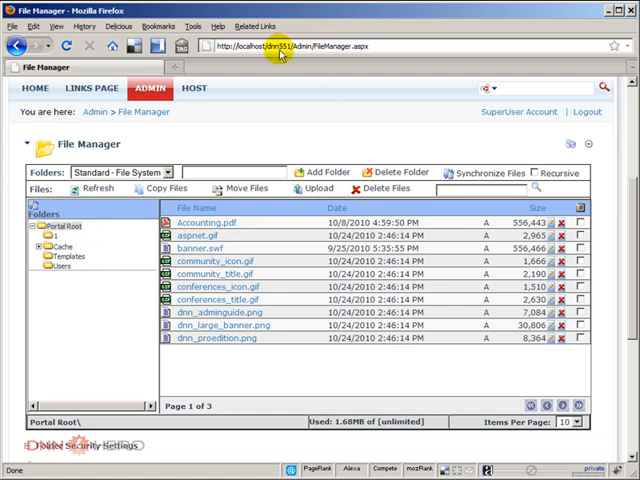
pyautogui.moveTo(256, 130)
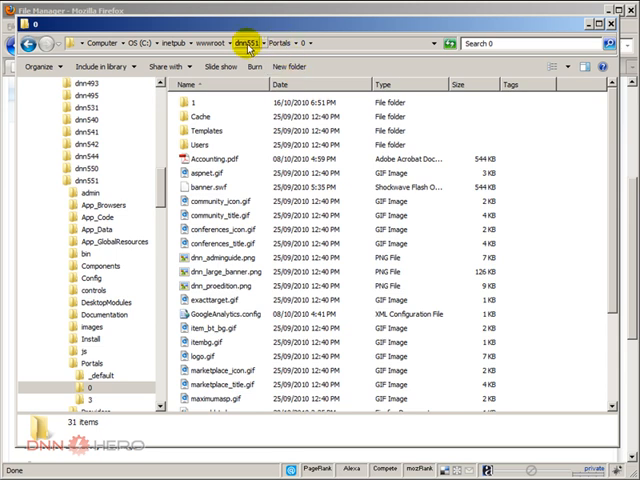
pyautogui.click(230, 258)
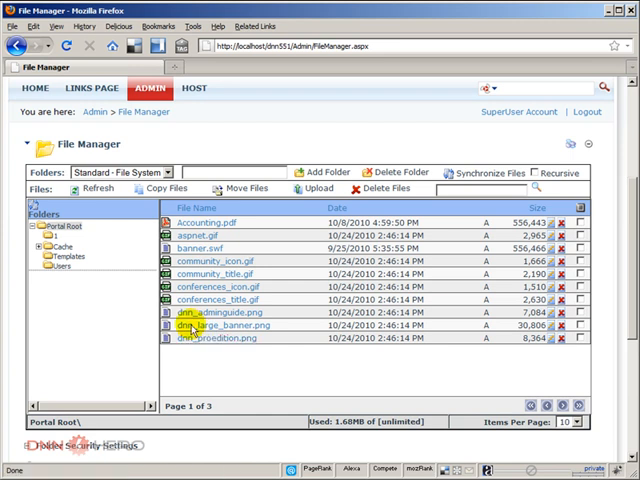
pyautogui.moveTo(230, 352)
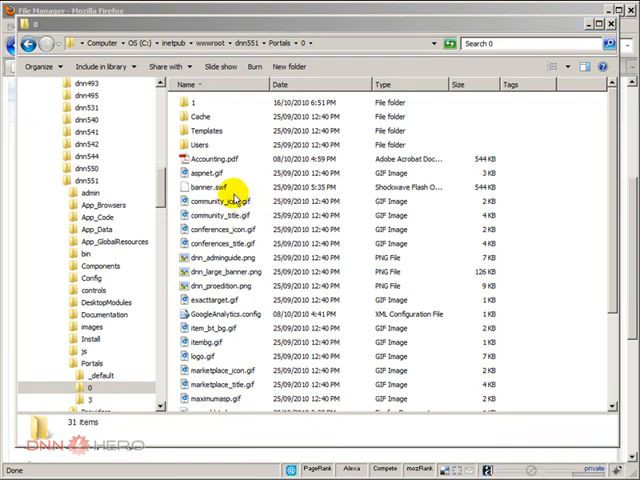
# Select a file in Portals\0 to rename it on disk
pyautogui.click(210, 202)
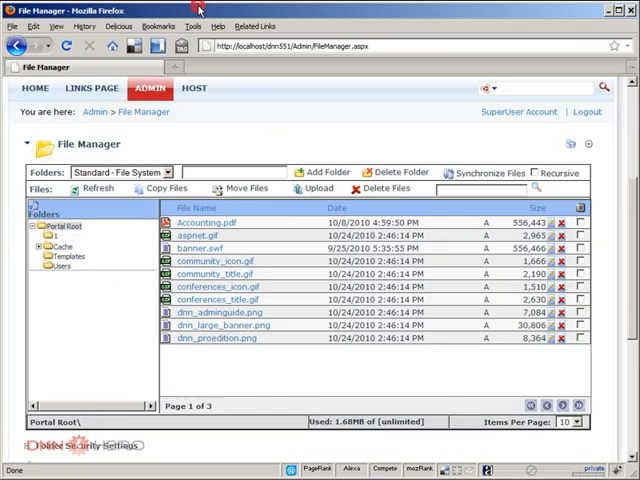
pyautogui.moveTo(132, 272)
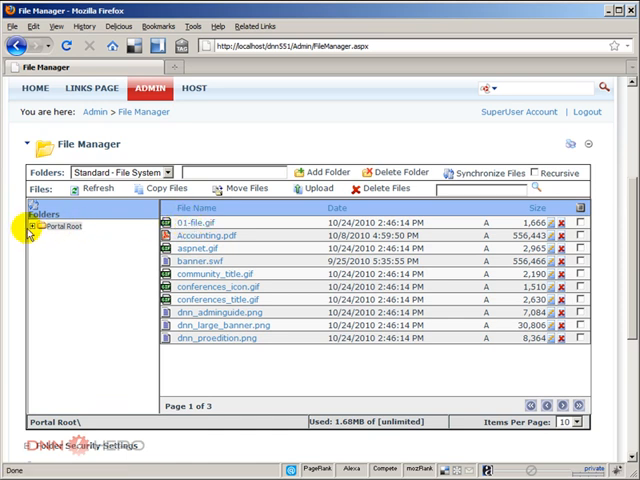
# Reload the Portal Root listing so the renamed 01-file.gif appears
pyautogui.click(32, 226)
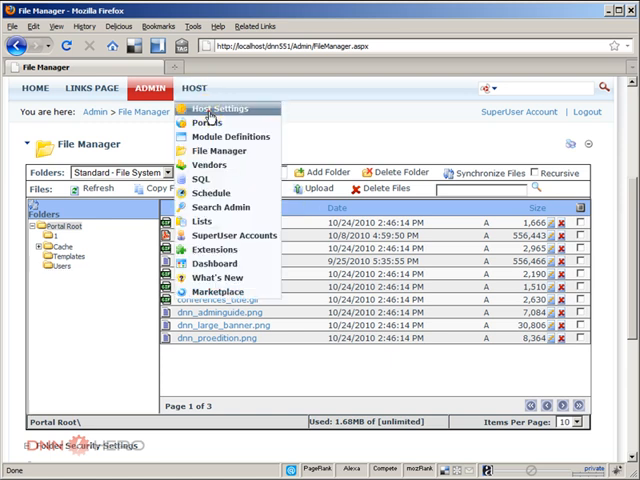
# Review Auto-Sync File System under Other Settings in Host Settings and save with Update
pyautogui.click(218, 108)
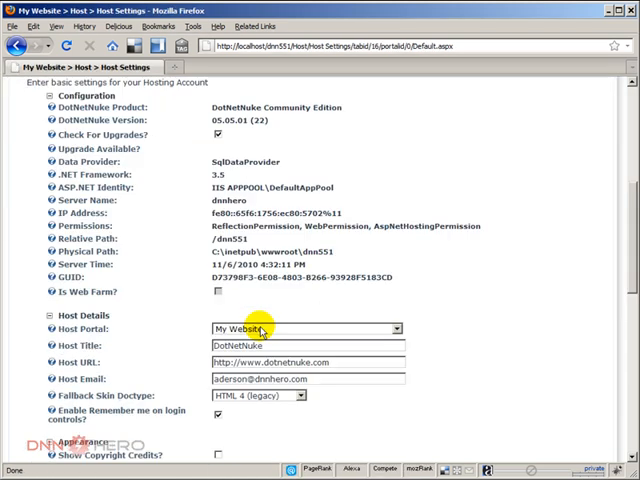
pyautogui.scroll(-3)
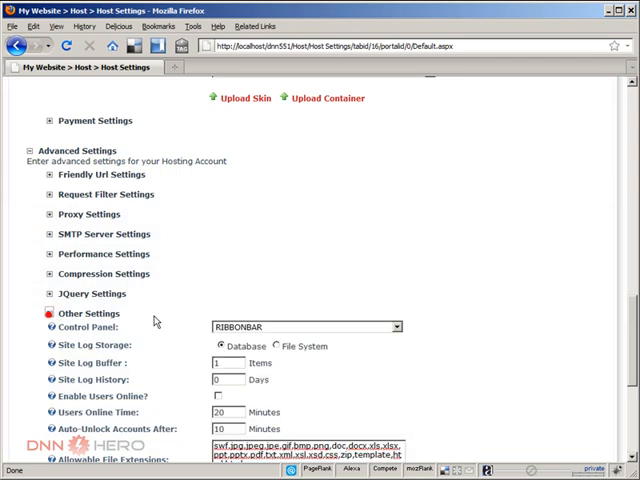
pyautogui.scroll(-3)
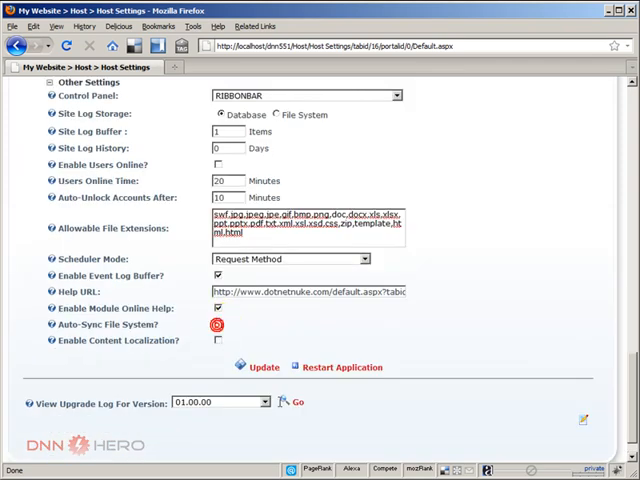
pyautogui.click(264, 368)
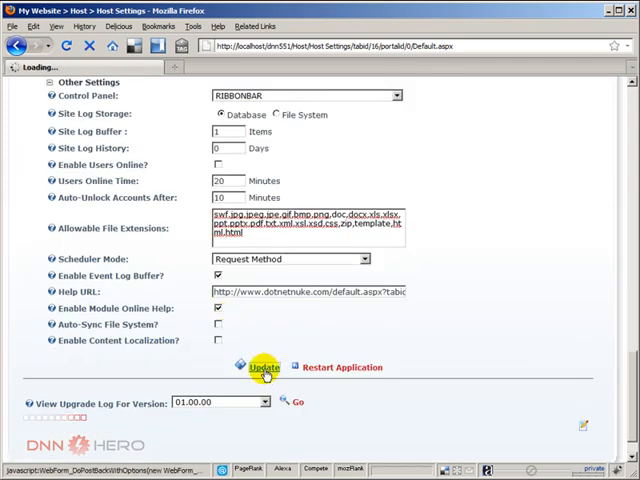
pyautogui.click(264, 368)
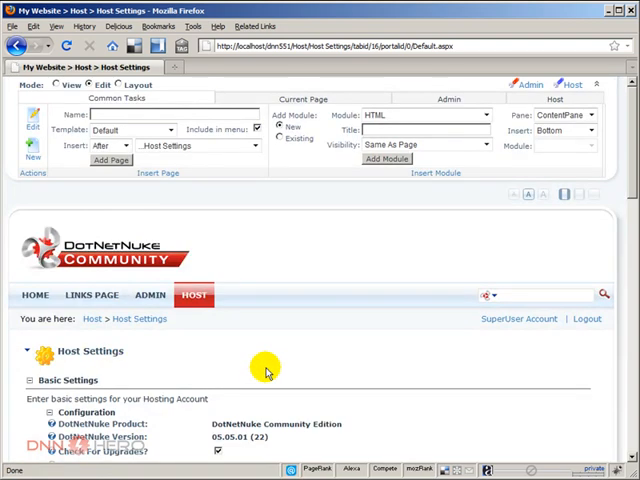
pyautogui.click(148, 294)
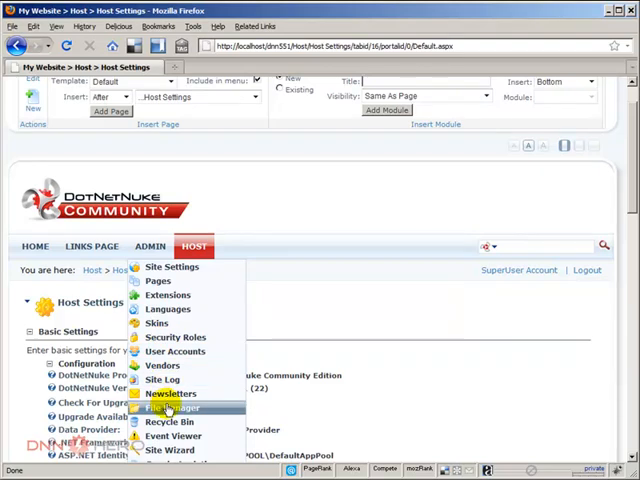
# Return to the File Manager from the Host menu and scroll to the portal root file list
pyautogui.click(172, 408)
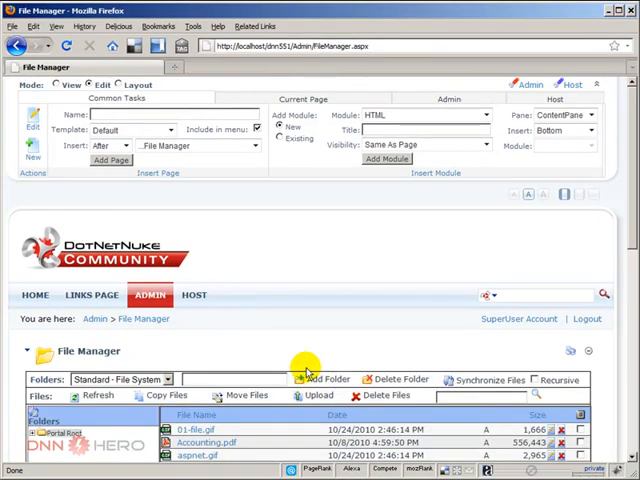
pyautogui.scroll(-3)
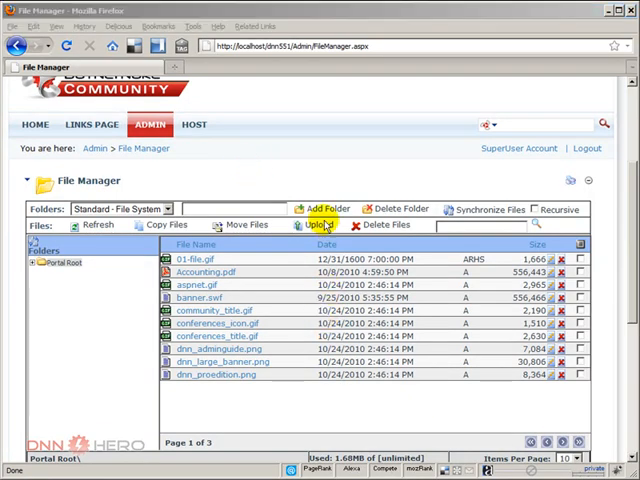
pyautogui.moveTo(284, 192)
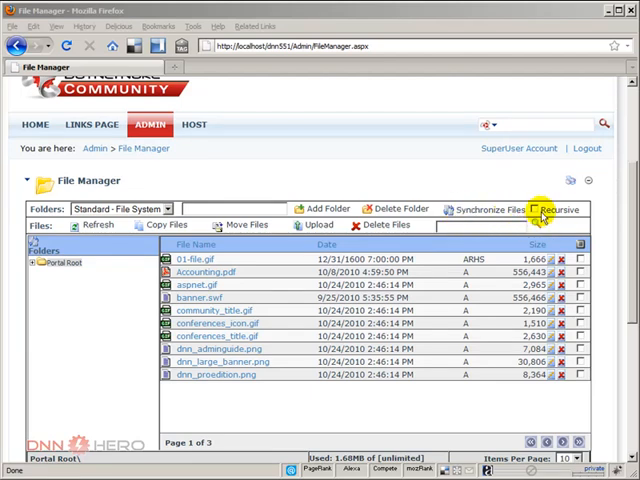
# Use the area near Synchronize Files and bring up the Host menu dropdown
pyautogui.click(538, 210)
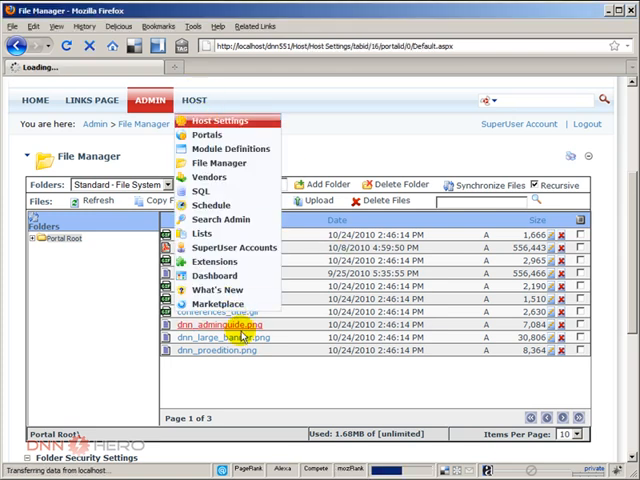
# Enable Auto-Sync File System in Host Settings and save with Update
pyautogui.click(214, 120)
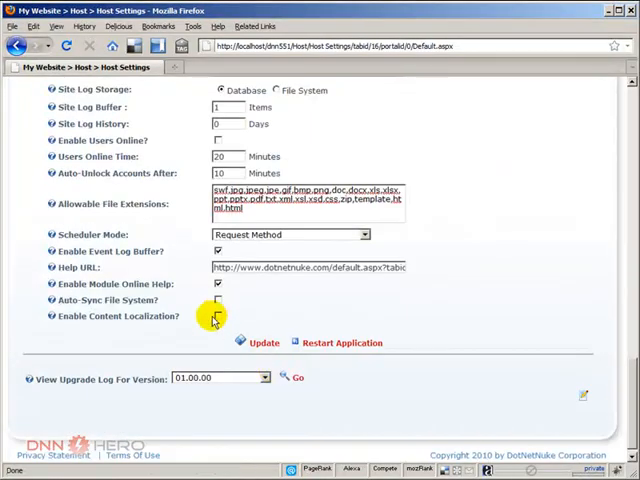
pyautogui.click(216, 302)
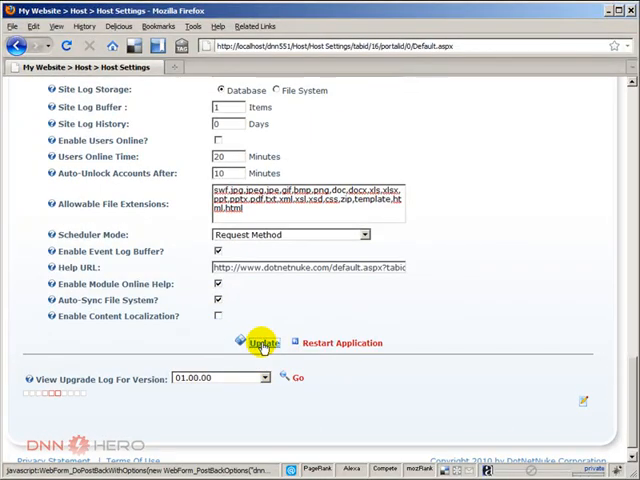
pyautogui.click(262, 344)
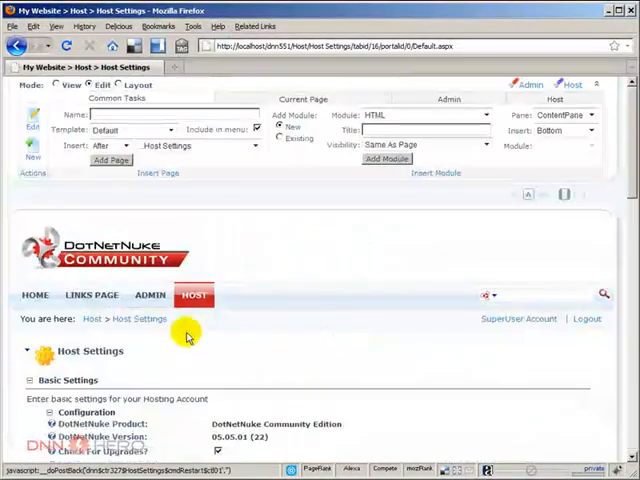
# Return to the File Manager through the Host menu
pyautogui.click(194, 258)
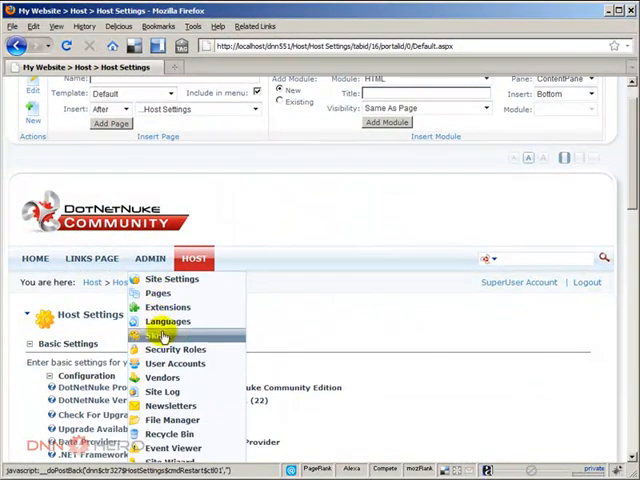
pyautogui.click(172, 420)
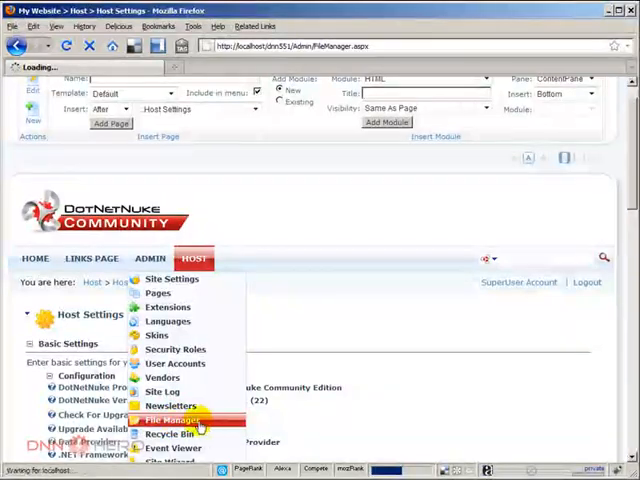
pyautogui.click(172, 420)
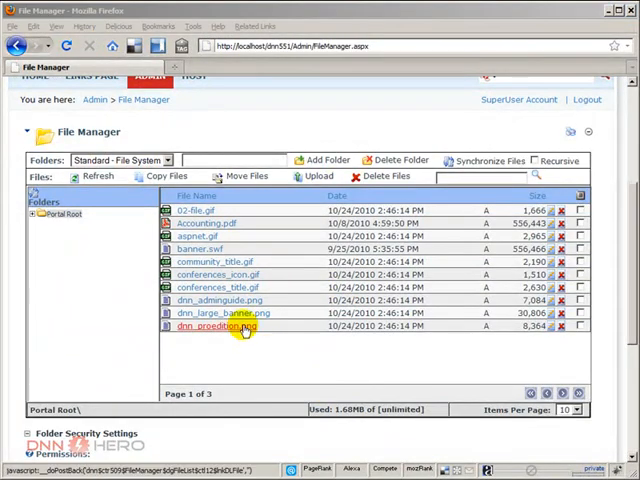
# Create a New folder with its default name inside the portal's Portals\0 folder on disk
pyautogui.click(32, 214)
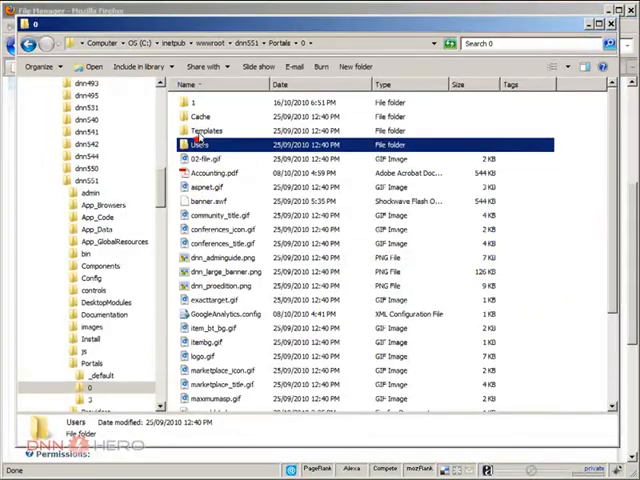
pyautogui.click(200, 102)
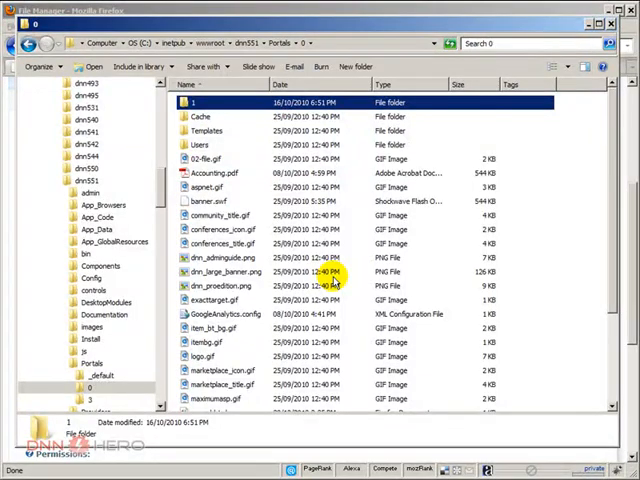
pyautogui.rightClick(336, 280)
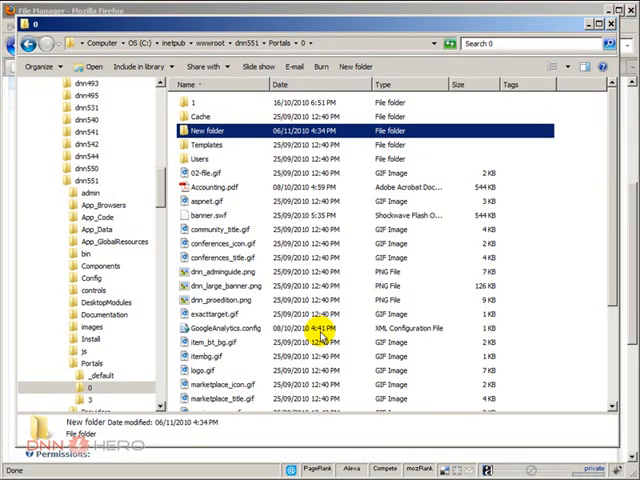
pyautogui.moveTo(210, 132)
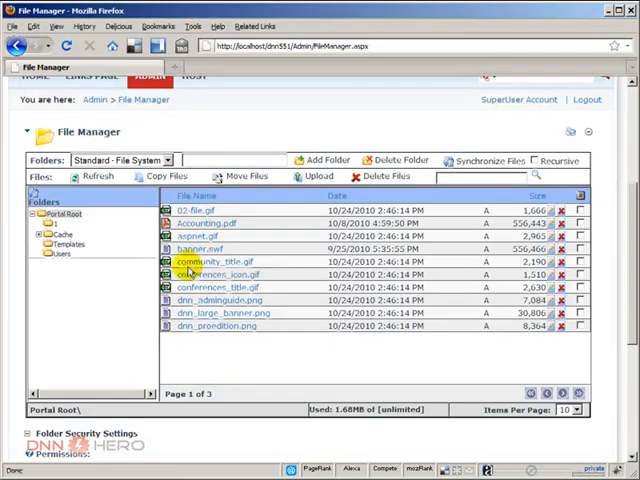
pyautogui.click(148, 76)
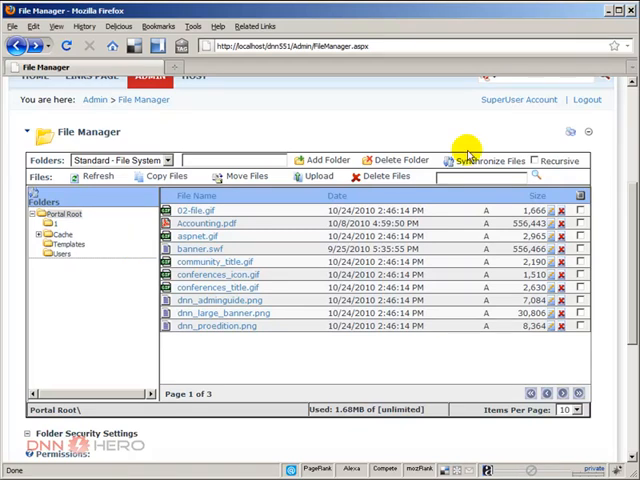
pyautogui.moveTo(536, 160)
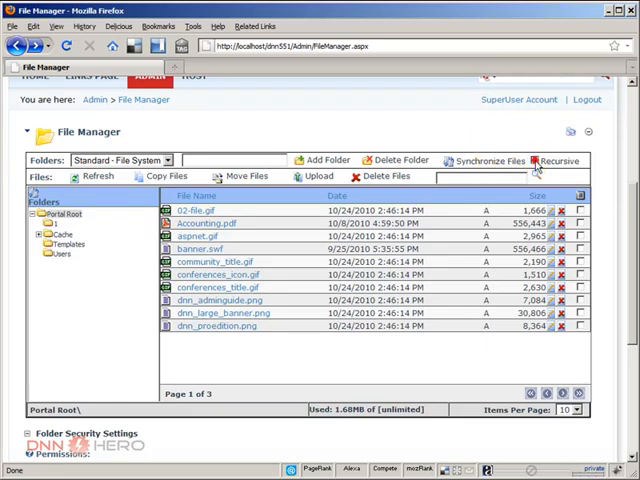
# Run a Recursive synchronization of the Portal Root so New folder joins the folder tree
pyautogui.click(484, 160)
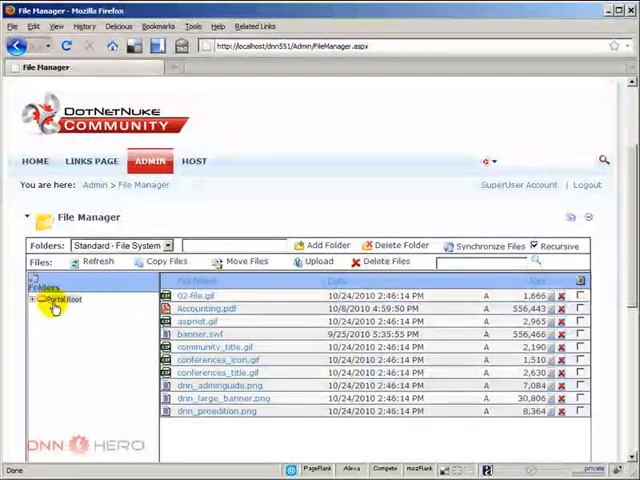
pyautogui.click(40, 300)
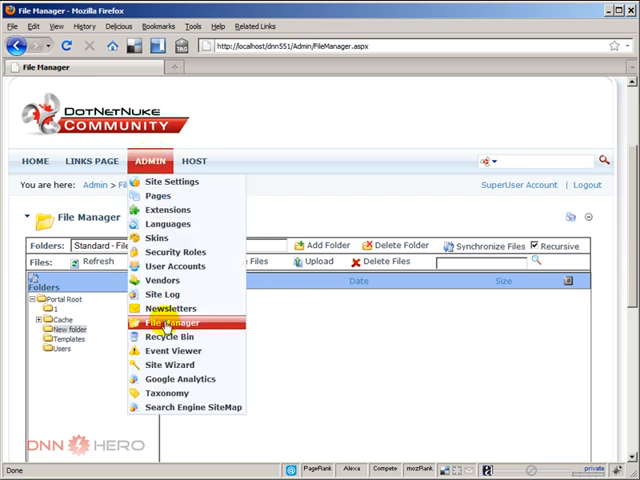
# Reload File Manager and synchronize the Portal Root so the renamed files are listed
pyautogui.click(170, 322)
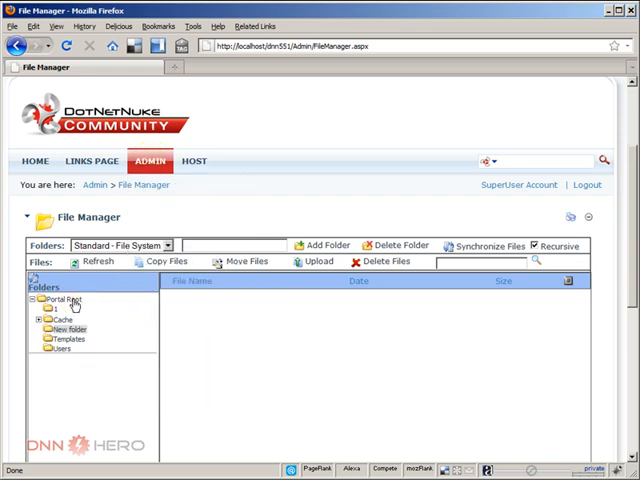
pyautogui.click(484, 246)
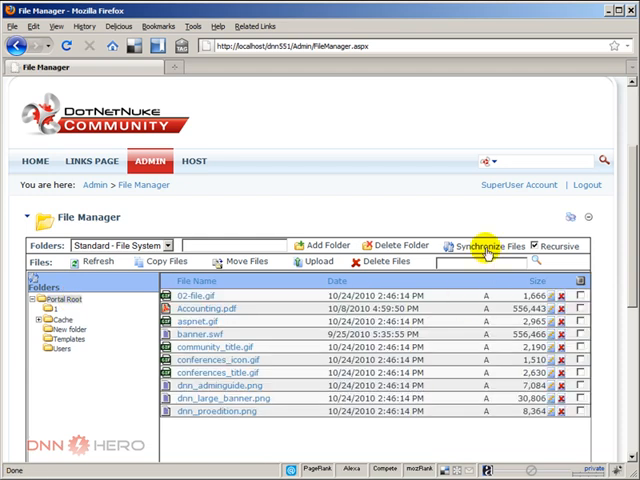
pyautogui.click(36, 304)
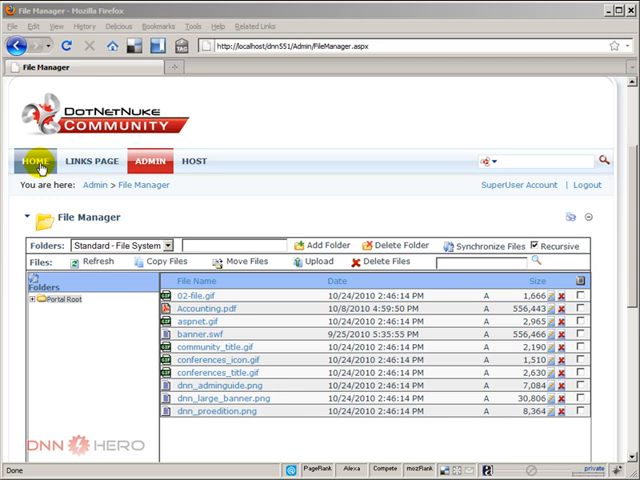
# Edit the Home page module's content and bring up the editor's Image Manager
pyautogui.click(36, 160)
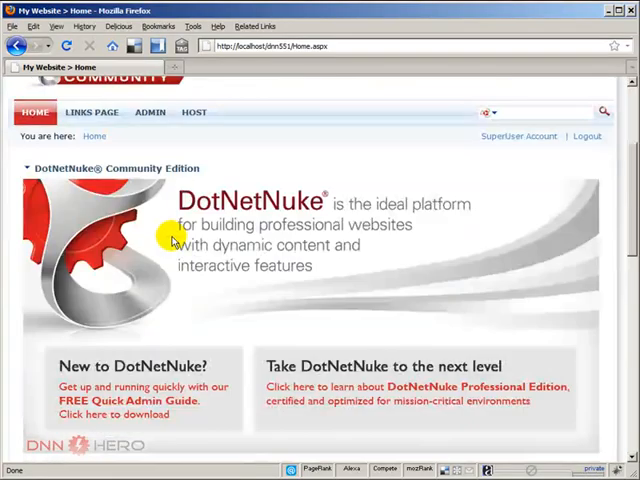
pyautogui.click(24, 168)
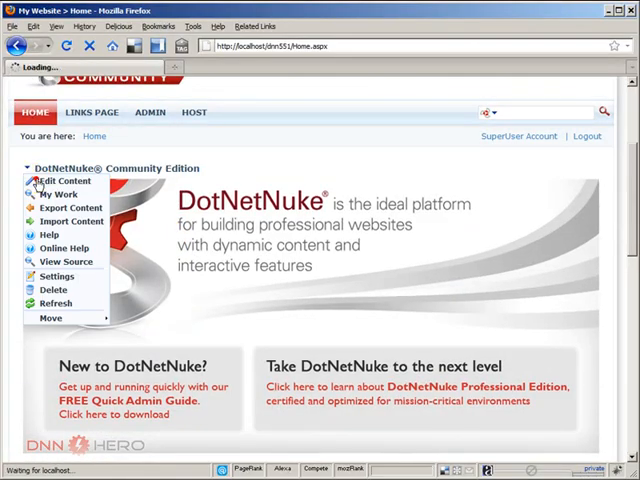
pyautogui.click(64, 180)
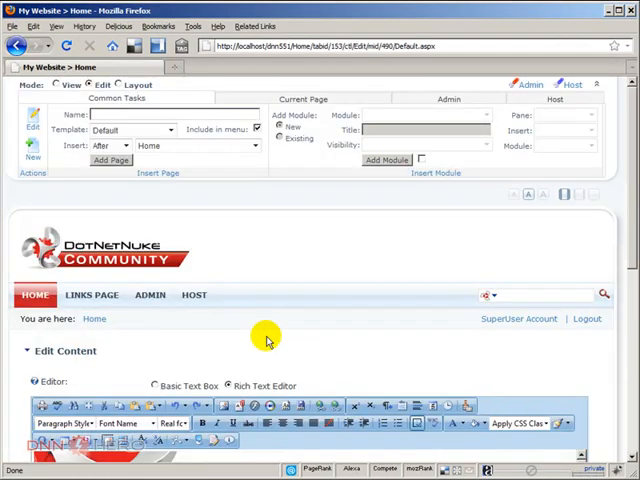
pyautogui.scroll(-3)
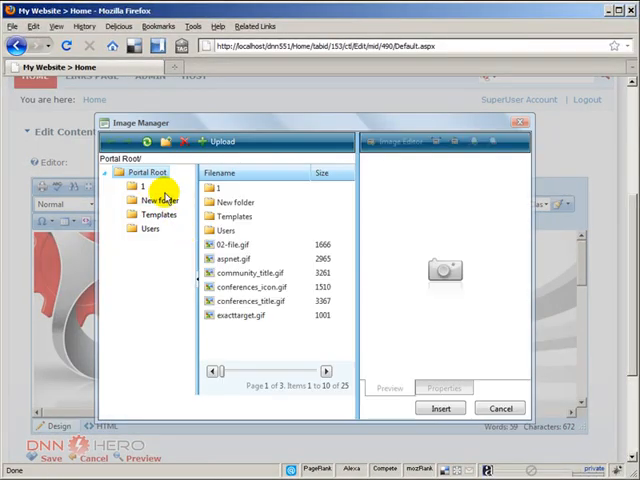
pyautogui.click(144, 172)
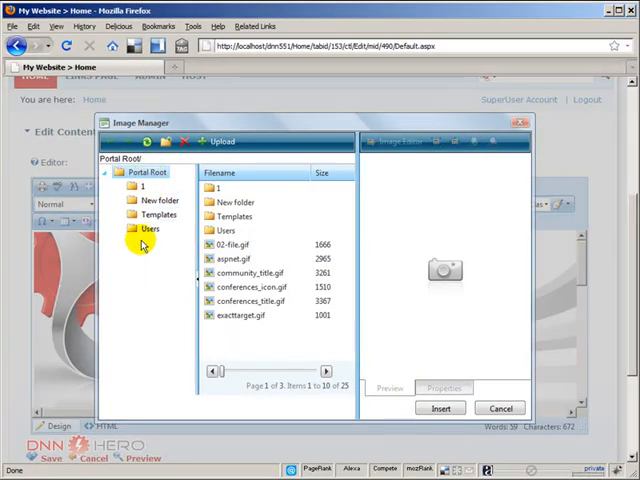
pyautogui.click(150, 228)
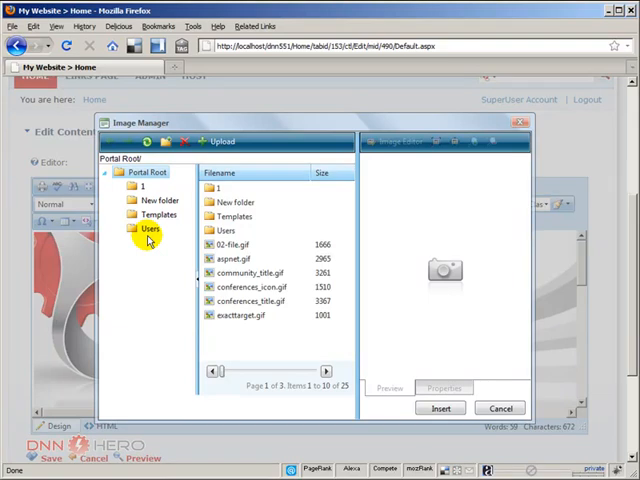
pyautogui.click(146, 172)
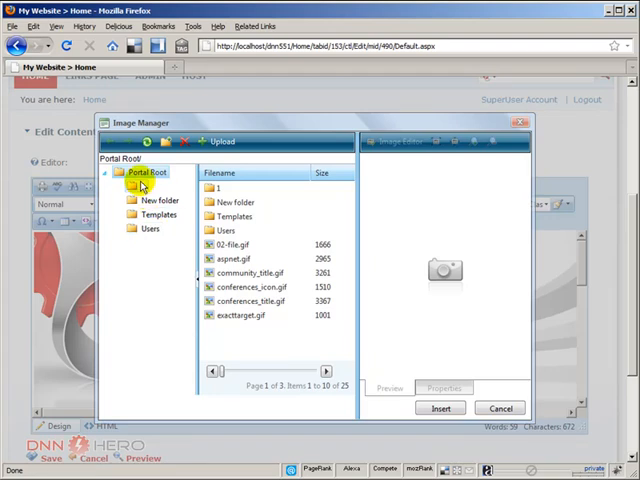